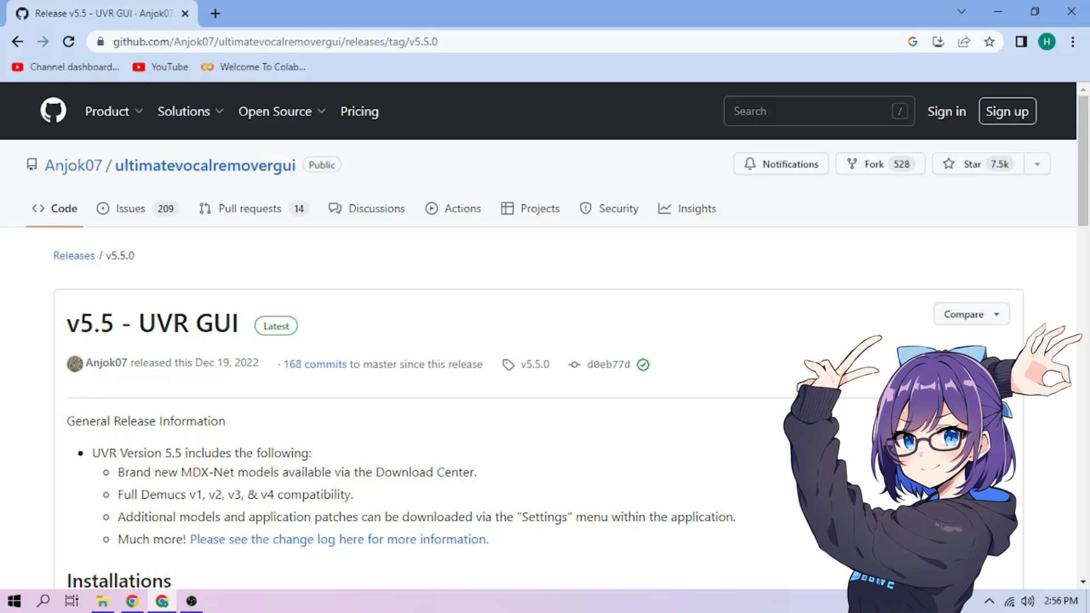
Download UVR_v5.5.1_setup.exe via the Main Download Link under Windows Installation.
scroll(down, 3)
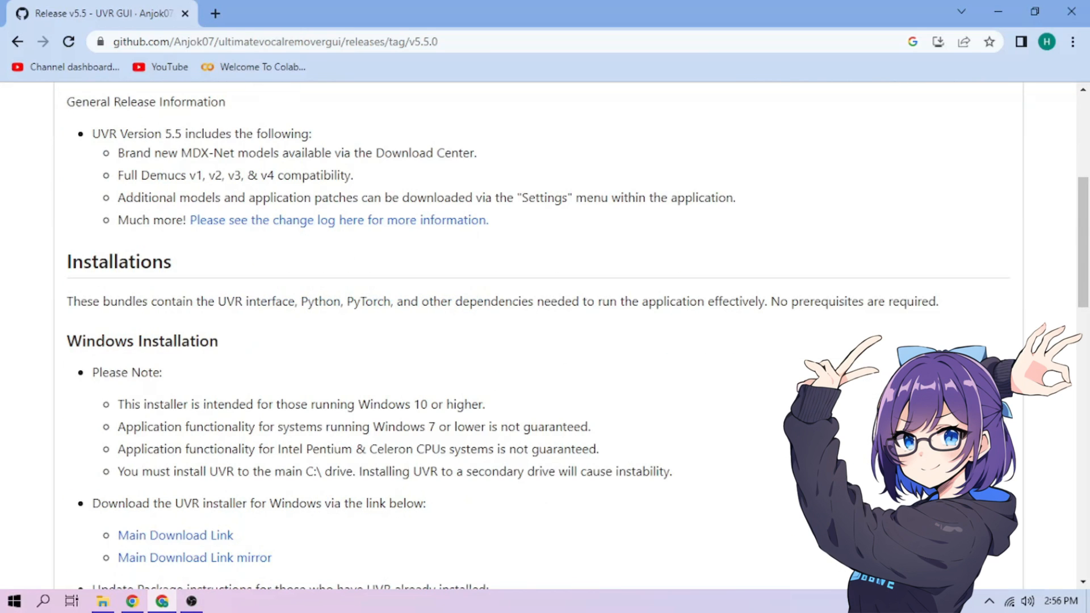
scroll(down, 3)
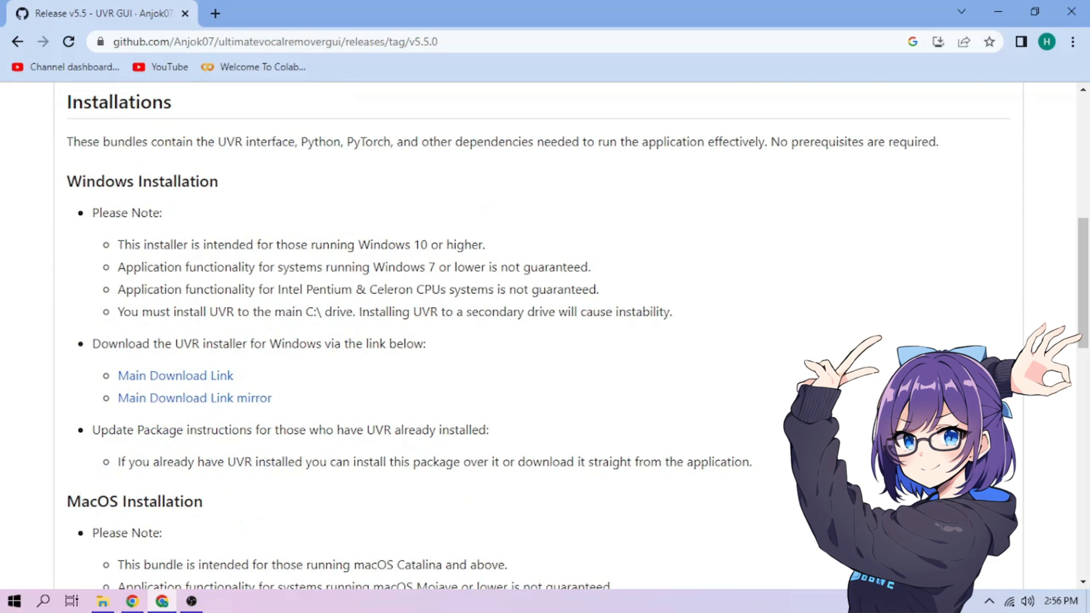
scroll(down, 3)
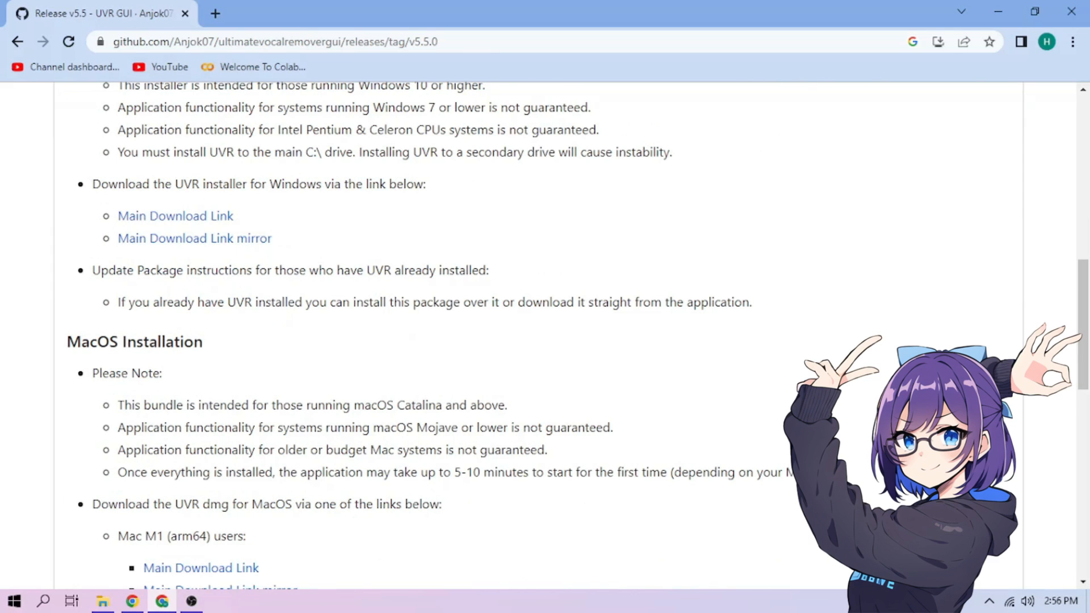
scroll(down, 3)
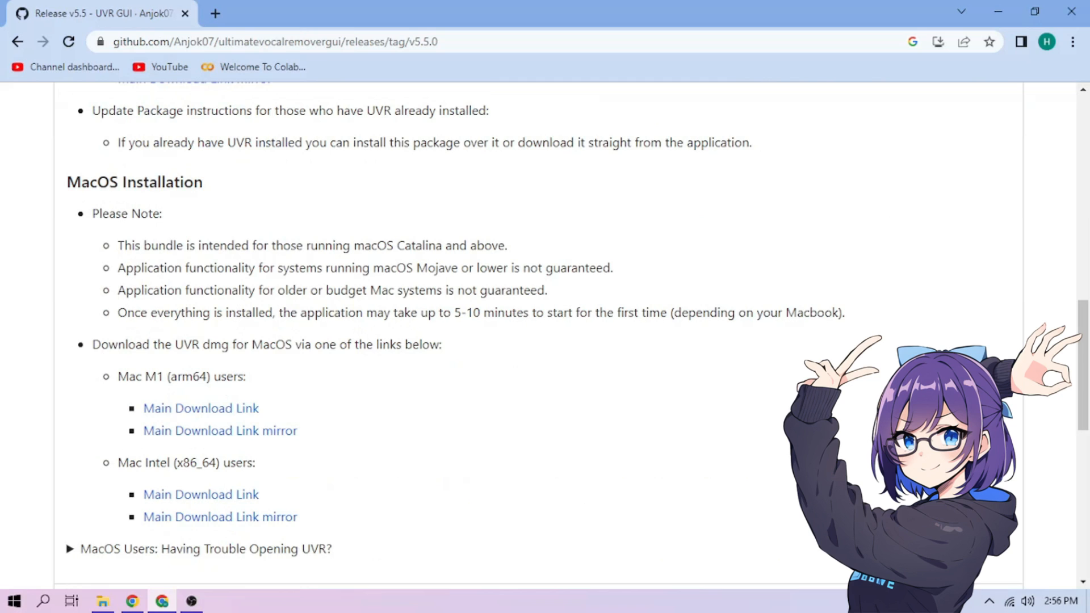
scroll(up, 3)
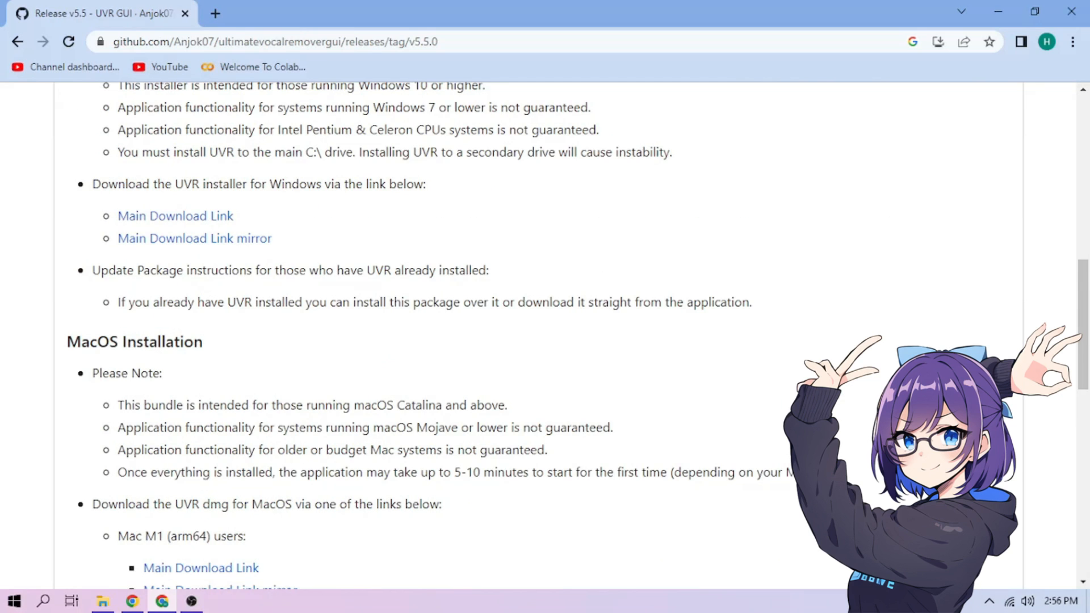
scroll(up, 3)
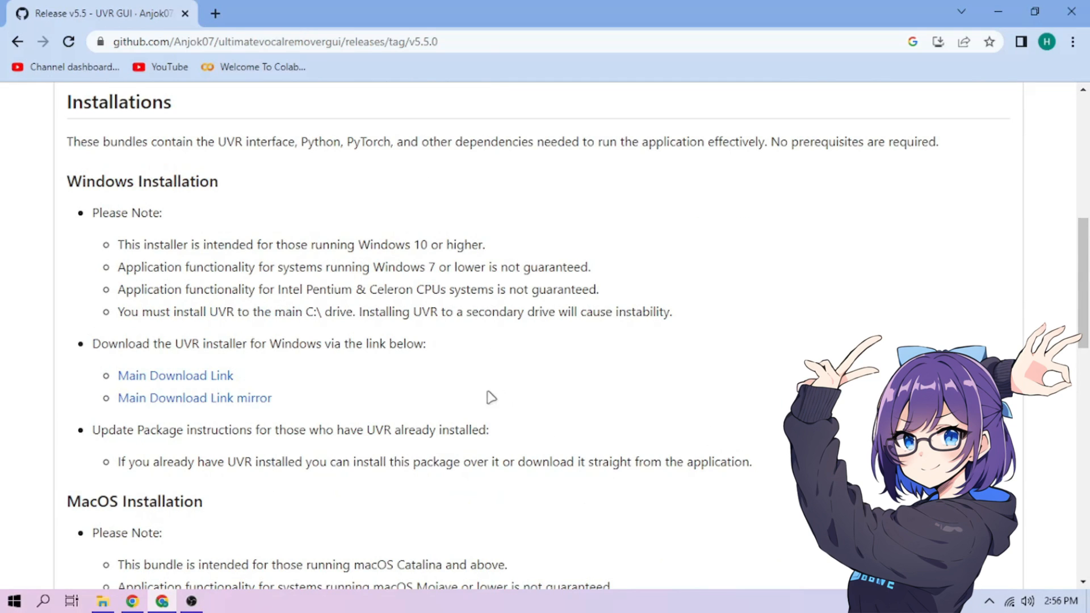
click(175, 376)
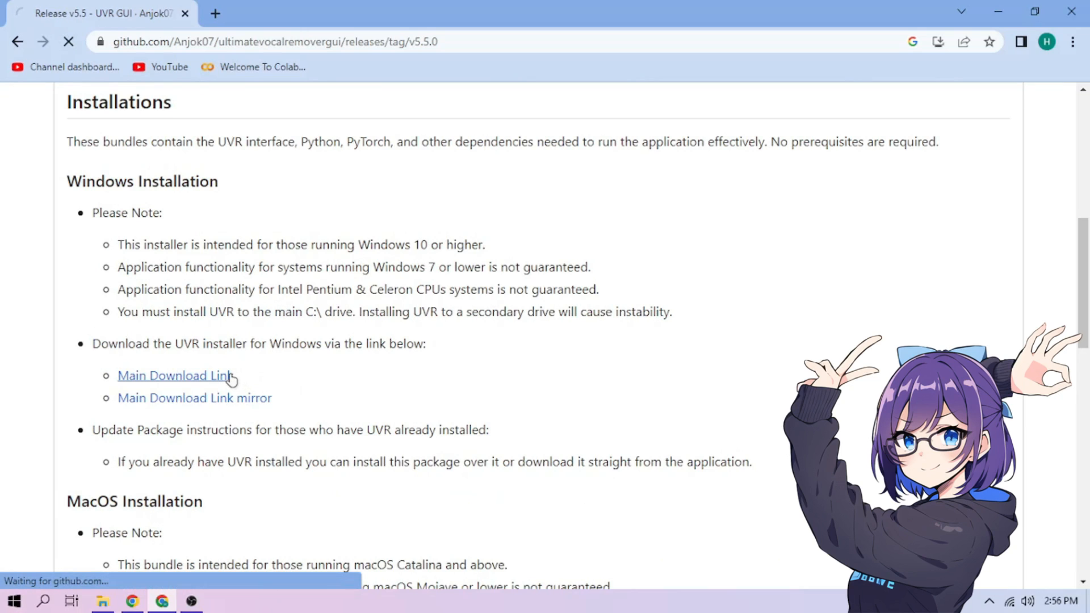
click(173, 375)
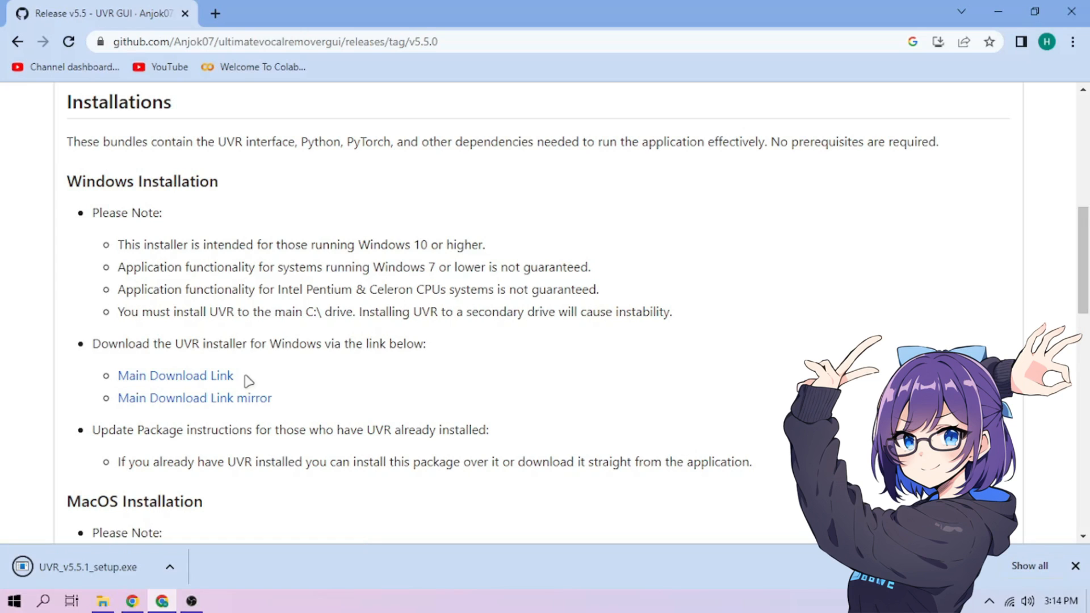
mouse_move(235, 408)
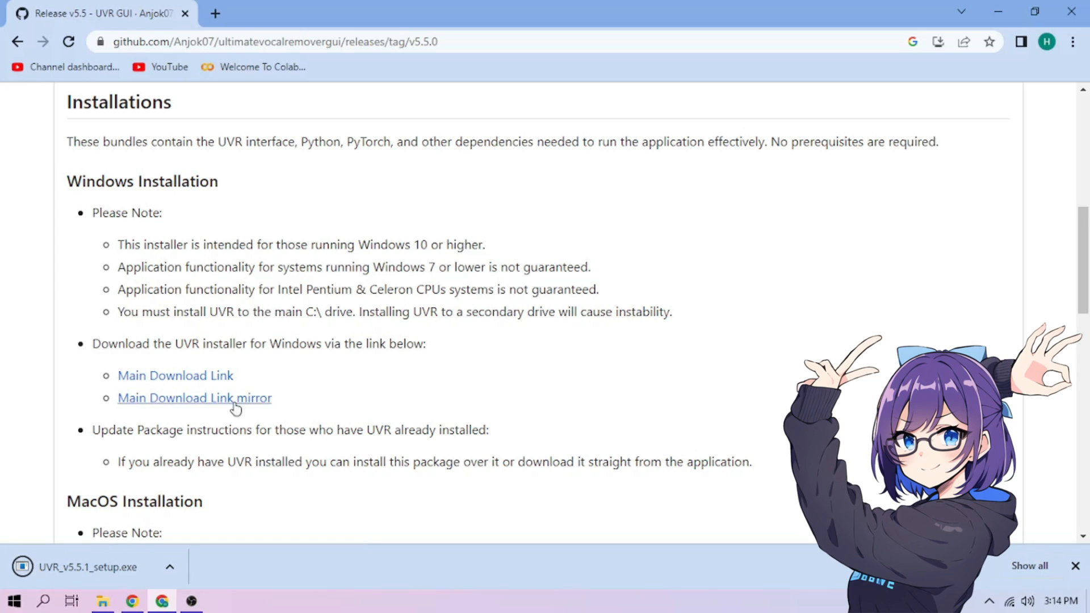
mouse_move(120, 571)
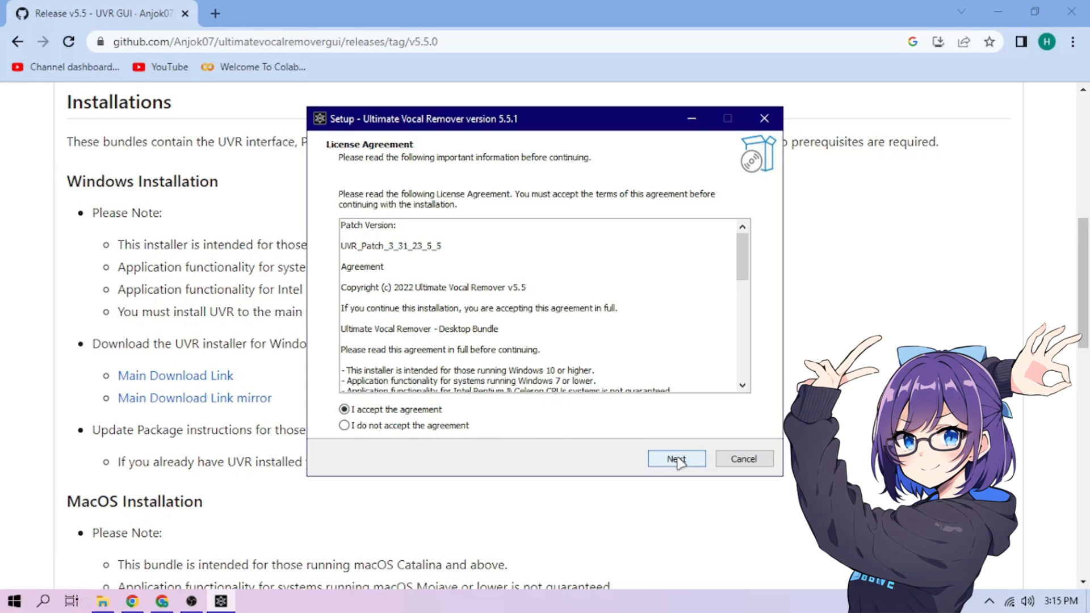
Accept the license, install Ultimate Vocal Remover 5.5.1, and finish with launch enabled.
click(674, 457)
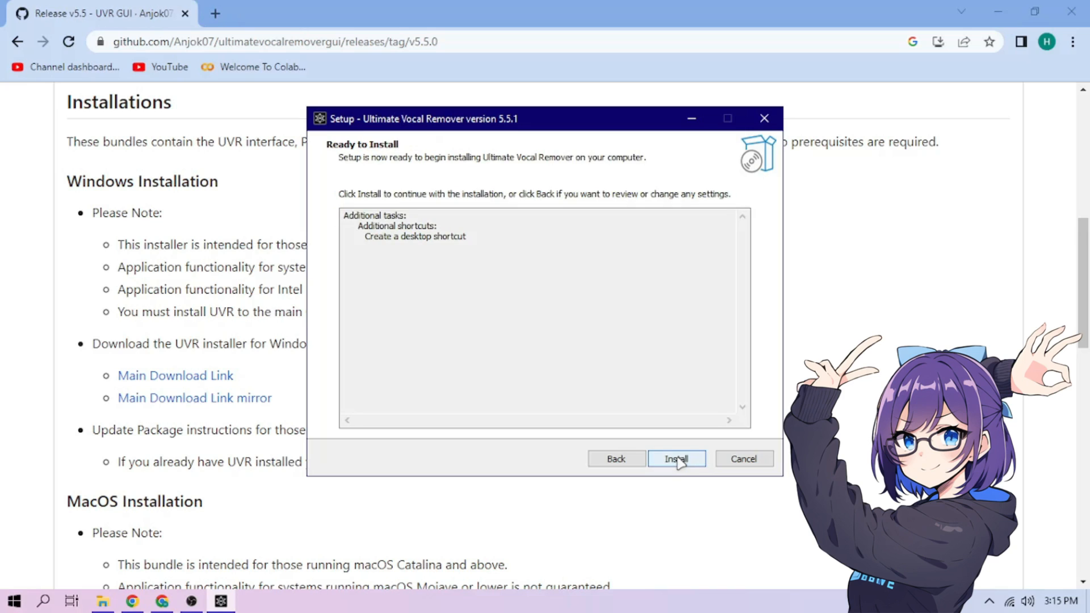
click(676, 458)
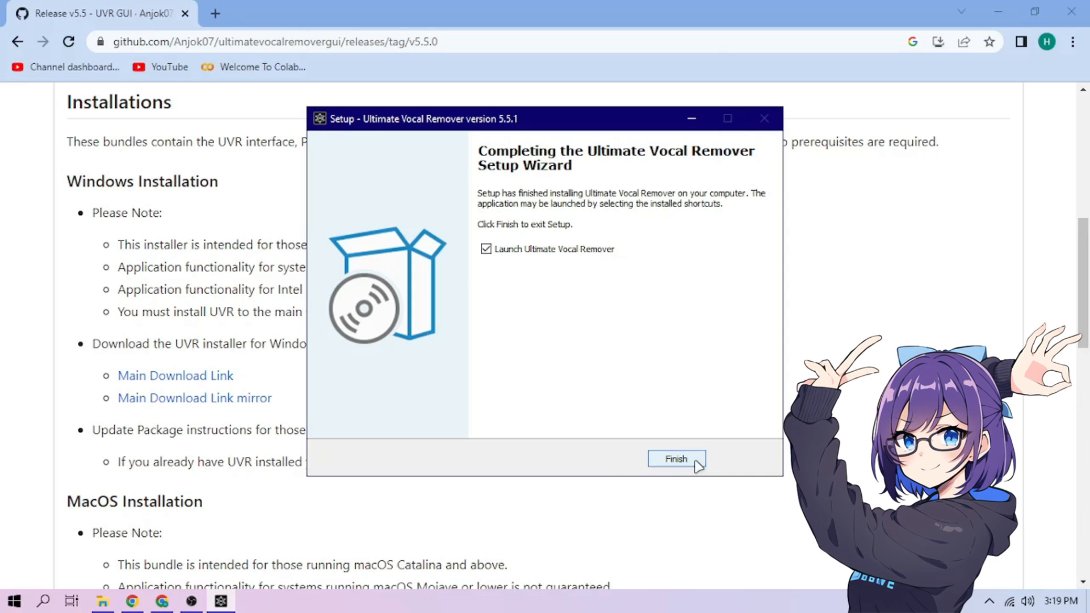
click(674, 459)
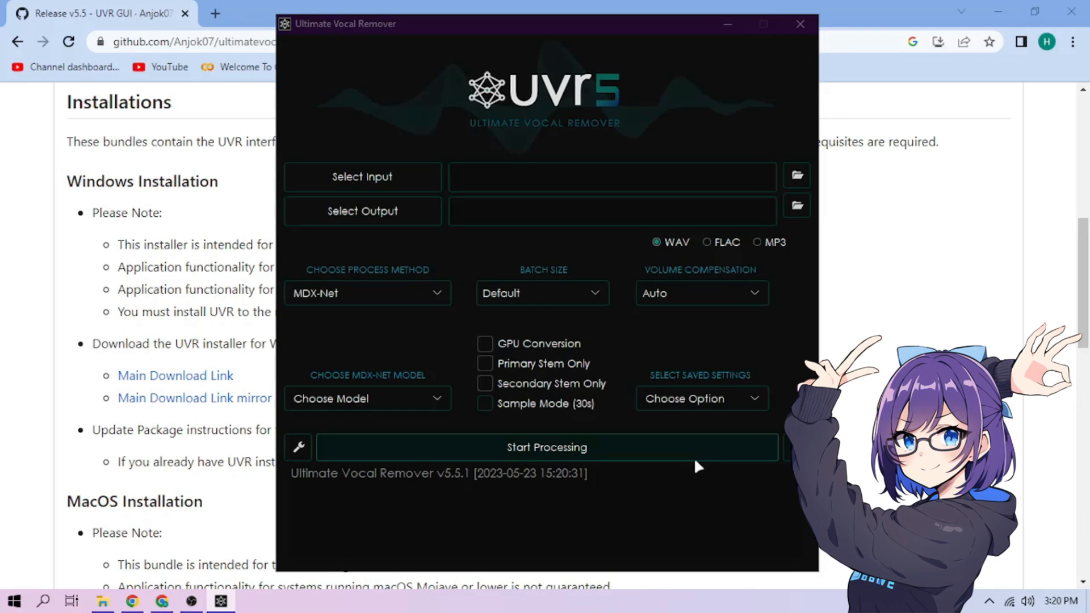